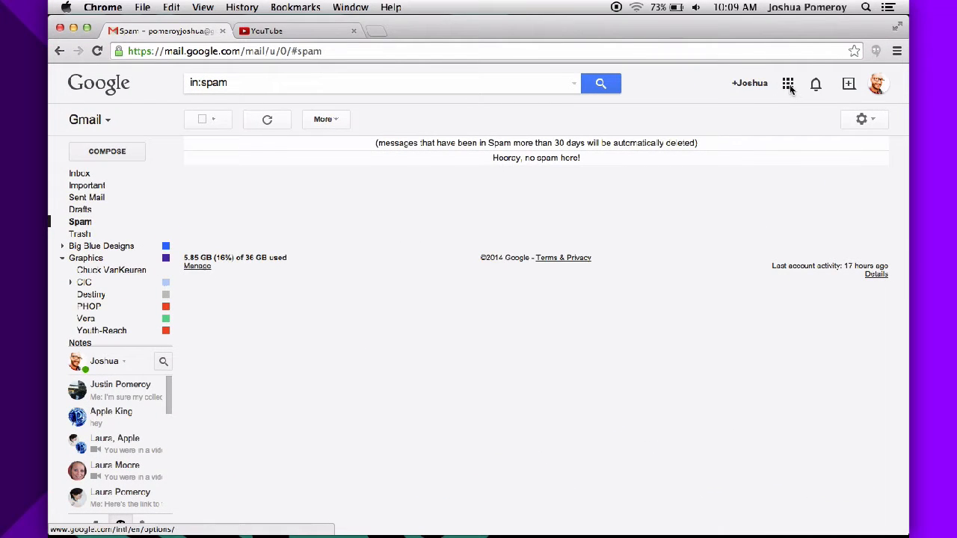
- Open Google Drive from the Google apps grid in Gmail
{"action": "left_click", "coordinate": [787, 83]}
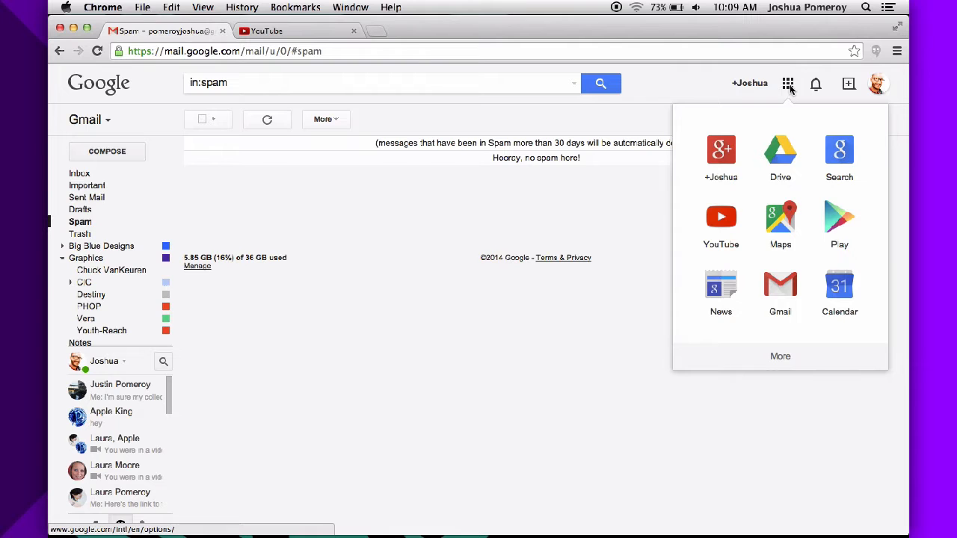
{"action": "mouse_move", "coordinate": [788, 120]}
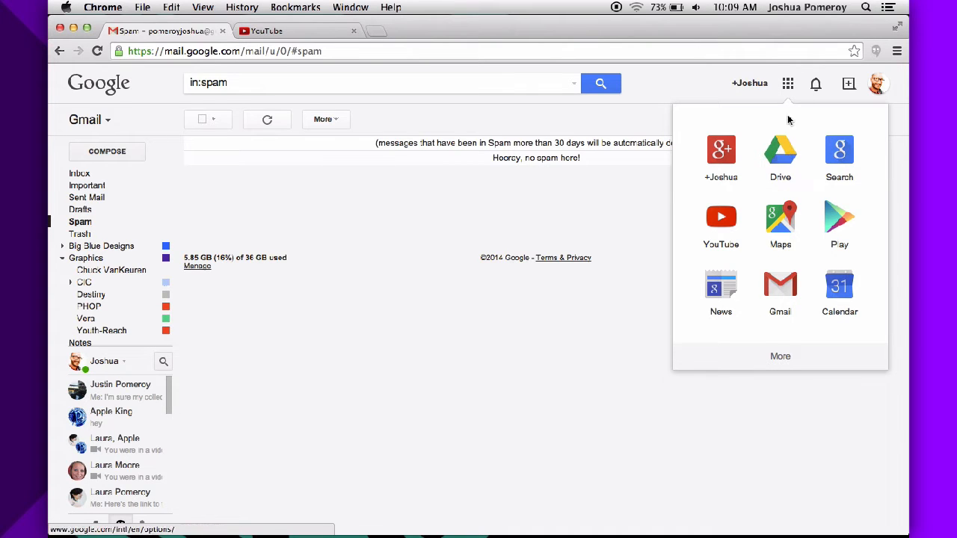
{"action": "left_click", "coordinate": [780, 150]}
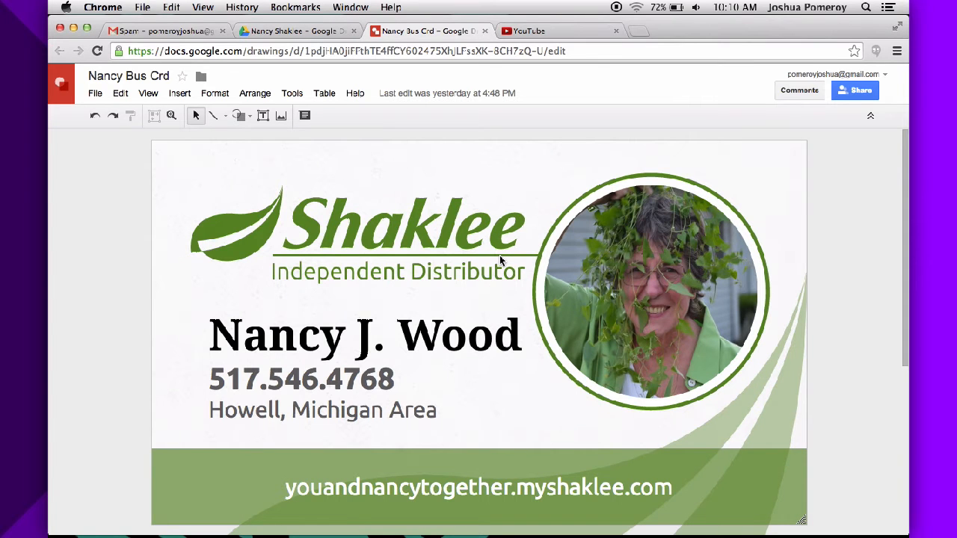
- Open the File menu of the Nancy Bus Crd front card to reach Download options
{"action": "left_click", "coordinate": [95, 92]}
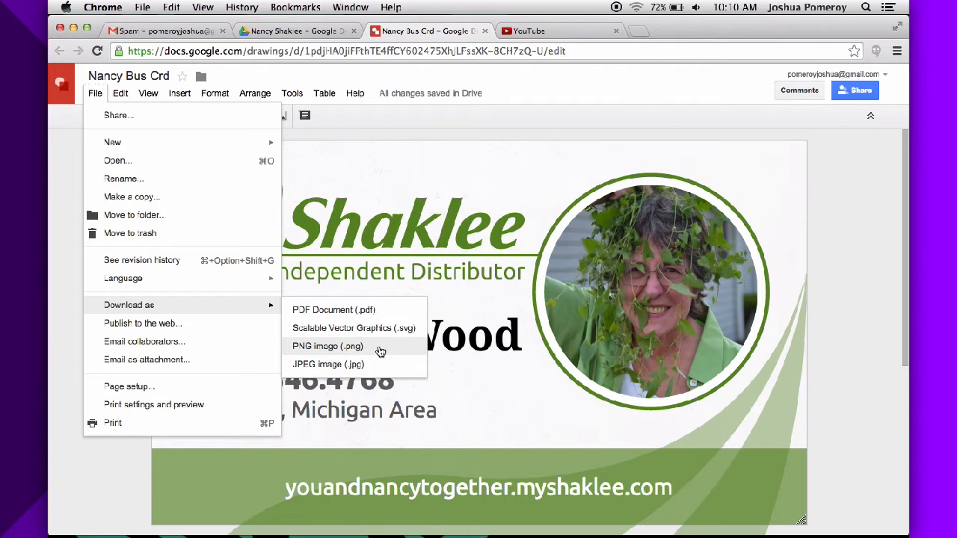
{"action": "mouse_move", "coordinate": [395, 336]}
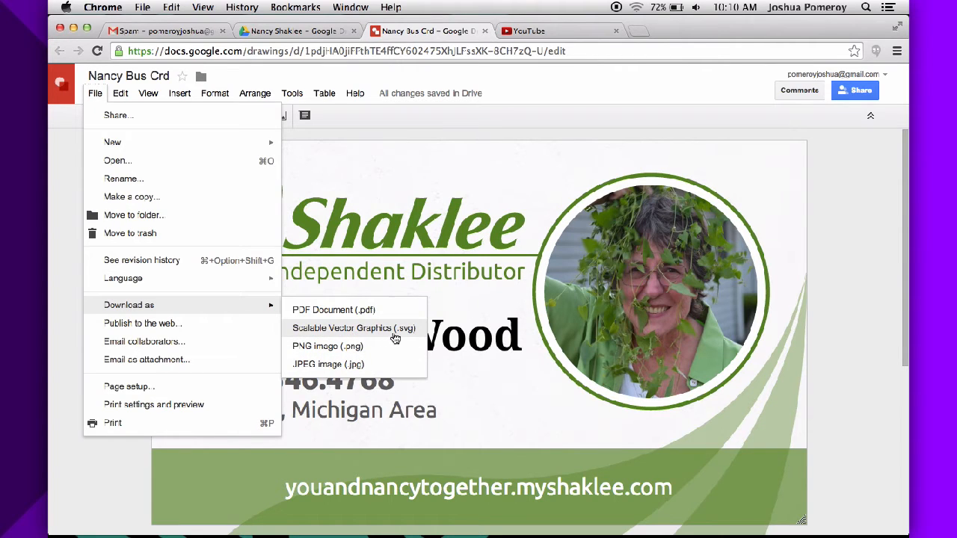
{"action": "mouse_move", "coordinate": [366, 318]}
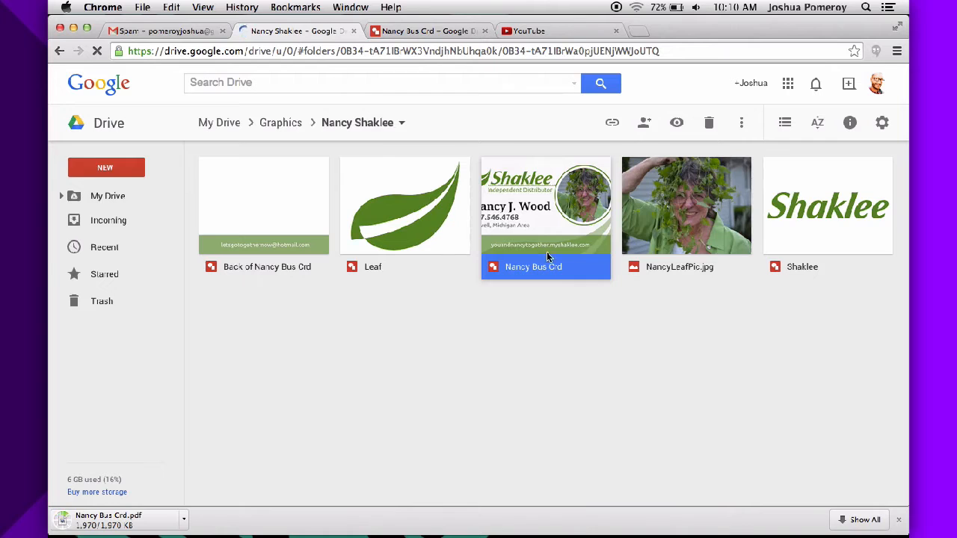
{"action": "left_click", "coordinate": [263, 206]}
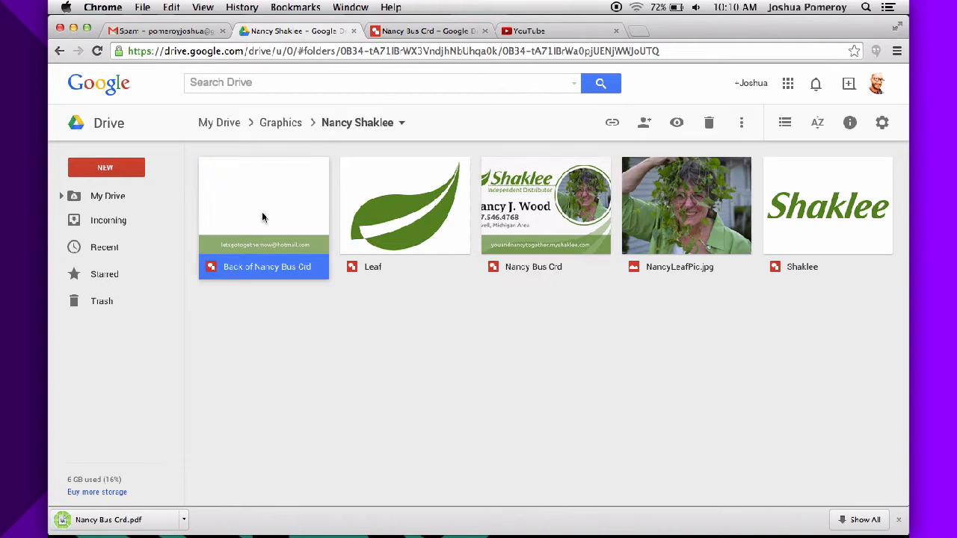
{"action": "double_click", "coordinate": [263, 206]}
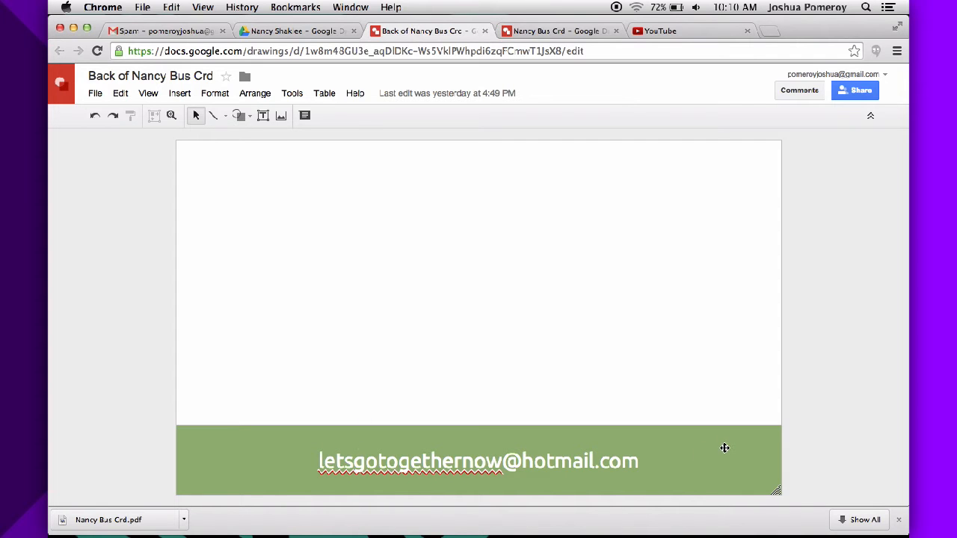
- Compare the front card tab, then open the back card's File menu for PDF download
{"action": "left_click", "coordinate": [557, 31]}
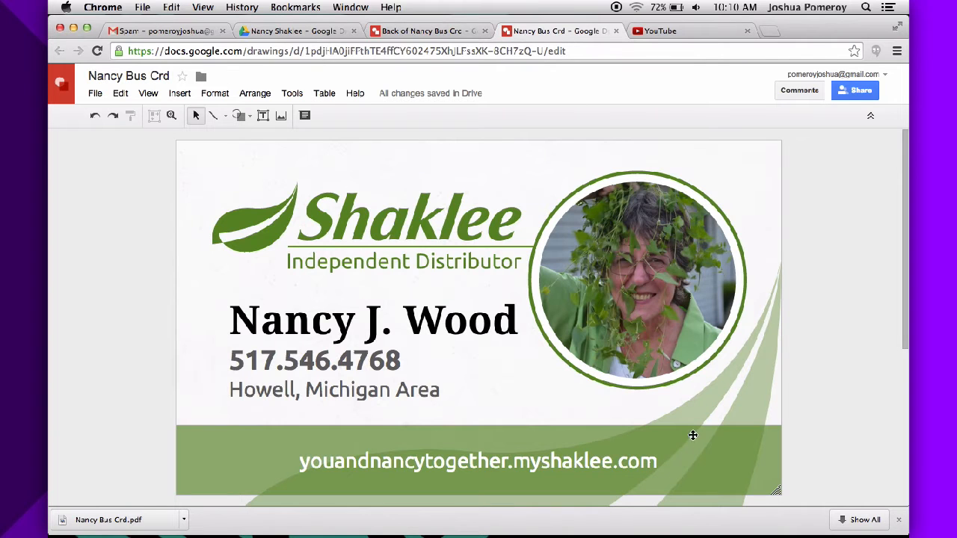
{"action": "mouse_move", "coordinate": [678, 396]}
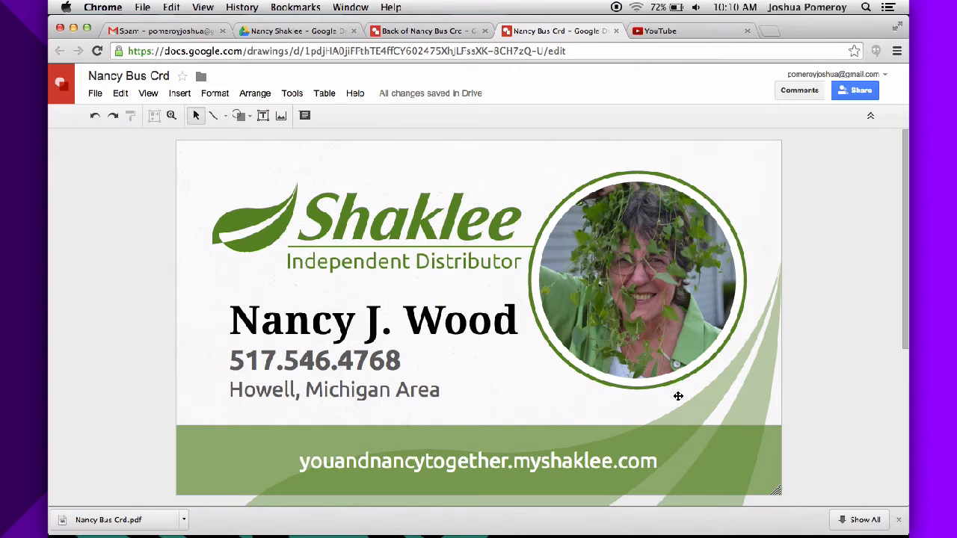
{"action": "left_click", "coordinate": [426, 31]}
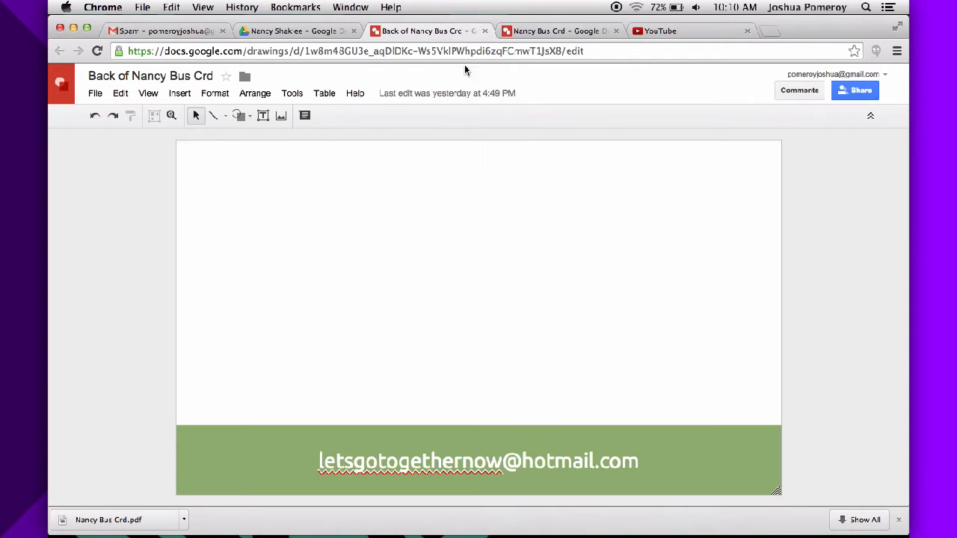
{"action": "left_click", "coordinate": [95, 92]}
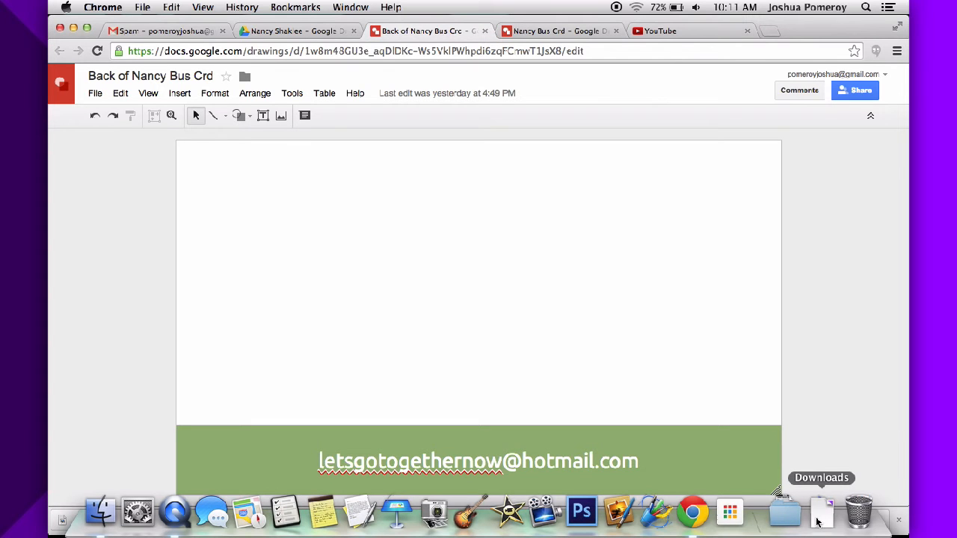
- Open the Downloads folder in Finder and select Nancy Bus Crd.pdf
{"action": "left_click", "coordinate": [821, 512]}
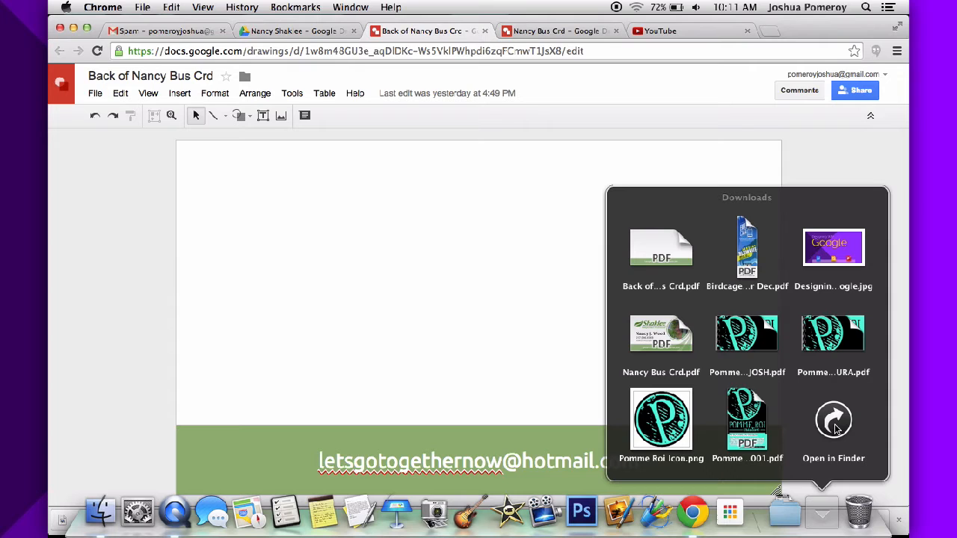
{"action": "left_click", "coordinate": [833, 426]}
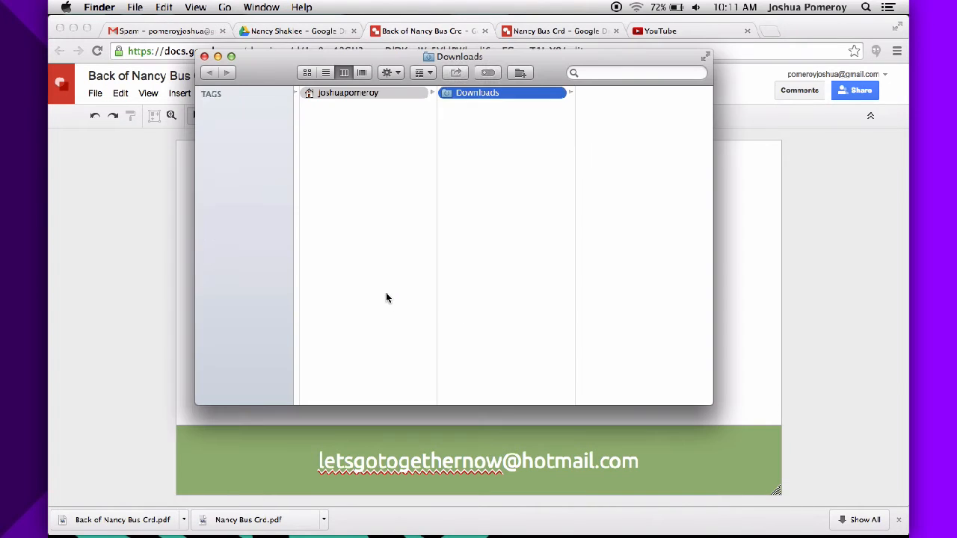
{"action": "left_click", "coordinate": [490, 129]}
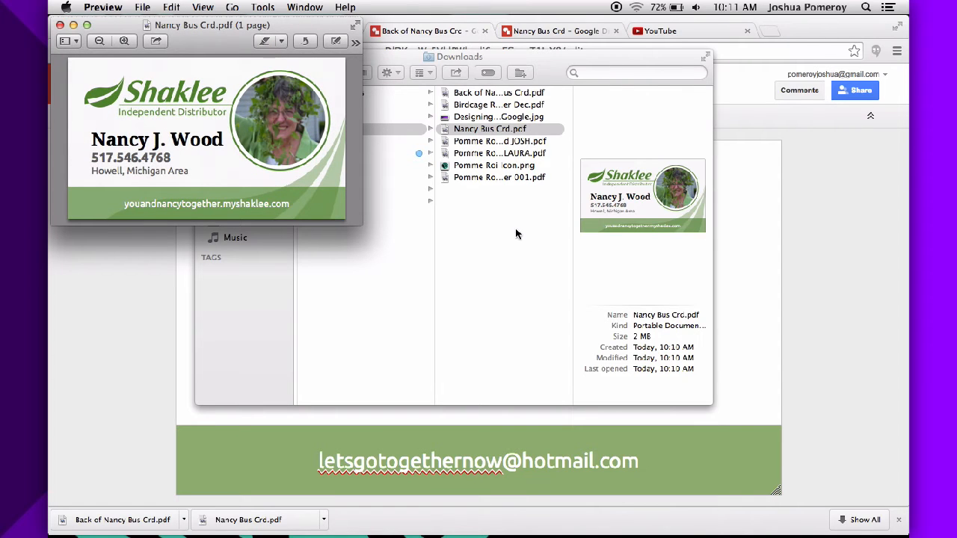
{"action": "mouse_move", "coordinate": [509, 118]}
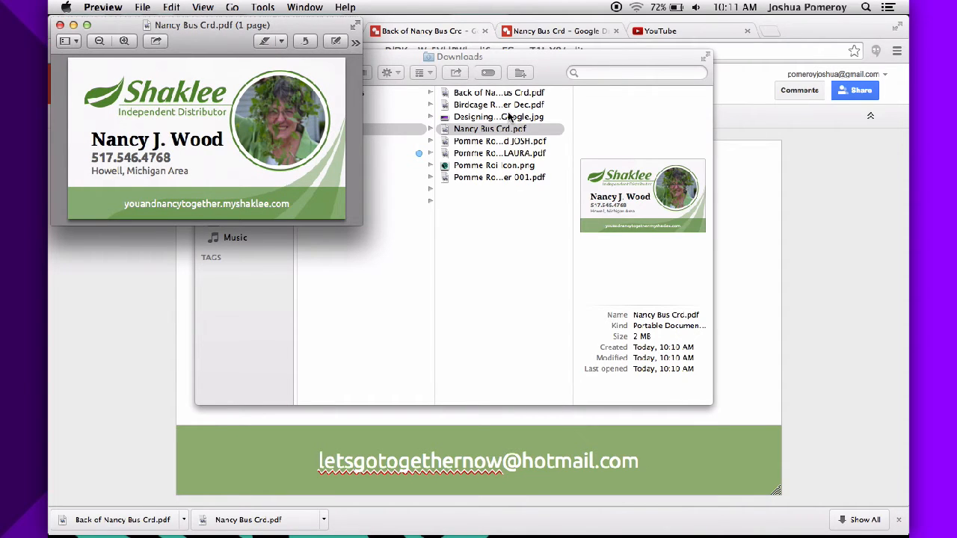
- Open Back of Nancy Bus Crd.pdf in Preview and show the front card as Two Pages
{"action": "left_click", "coordinate": [499, 91]}
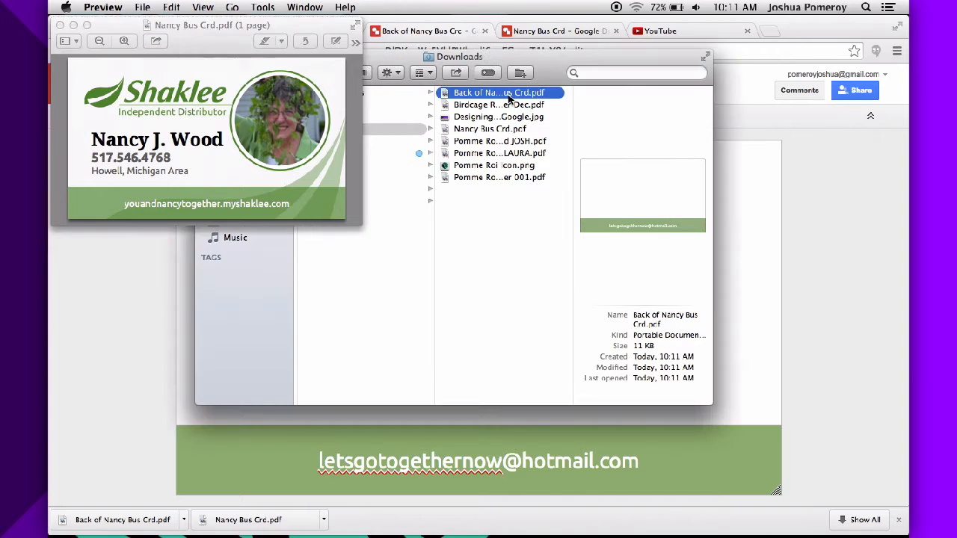
{"action": "double_click", "coordinate": [499, 92]}
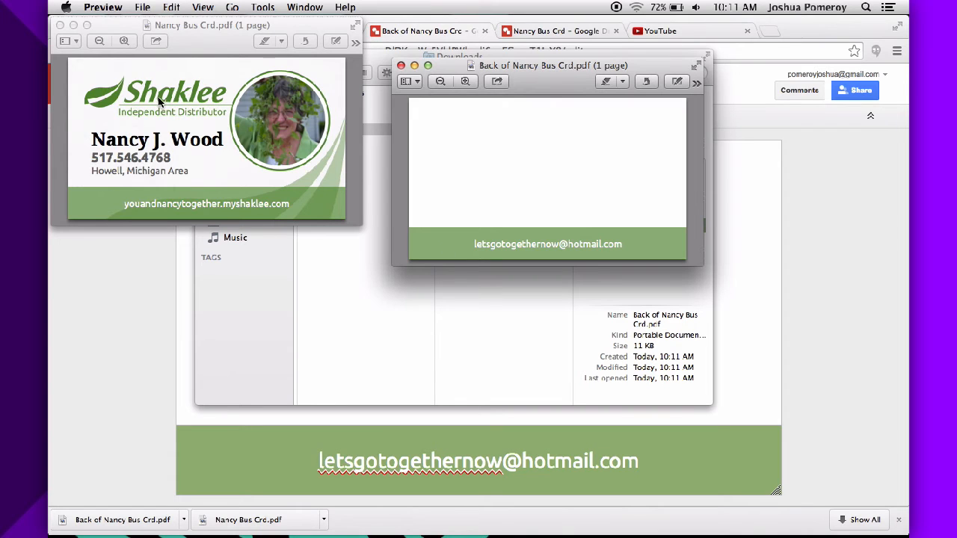
{"action": "mouse_move", "coordinate": [461, 221]}
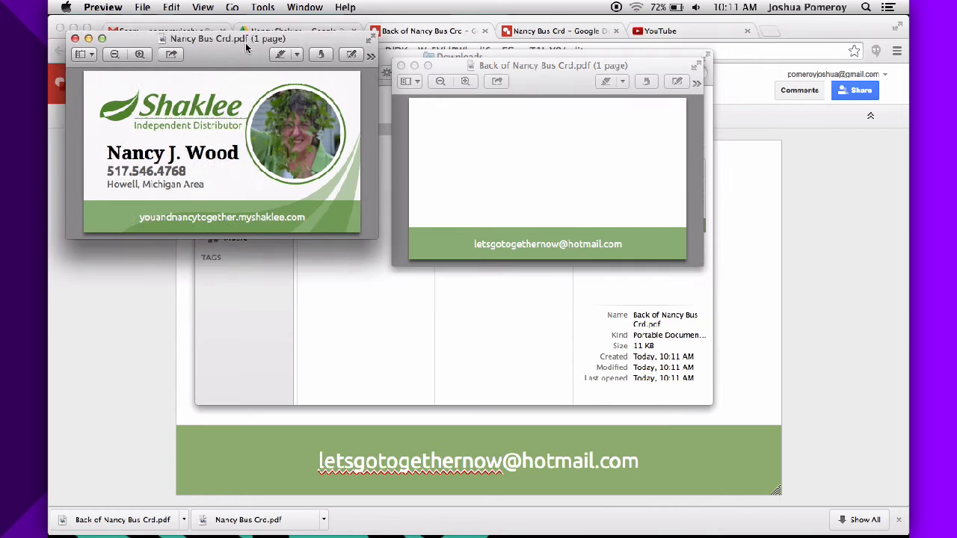
{"action": "left_click", "coordinate": [202, 7]}
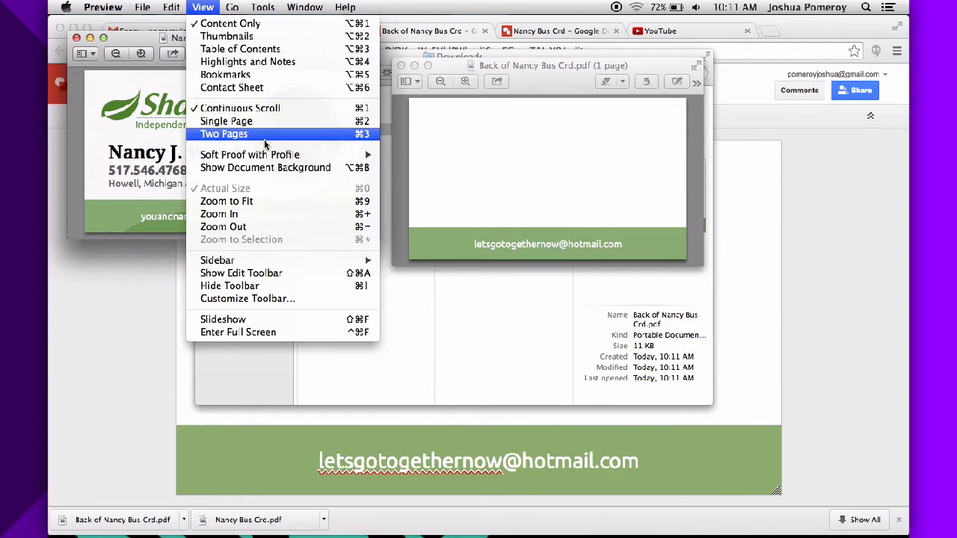
{"action": "left_click", "coordinate": [223, 134]}
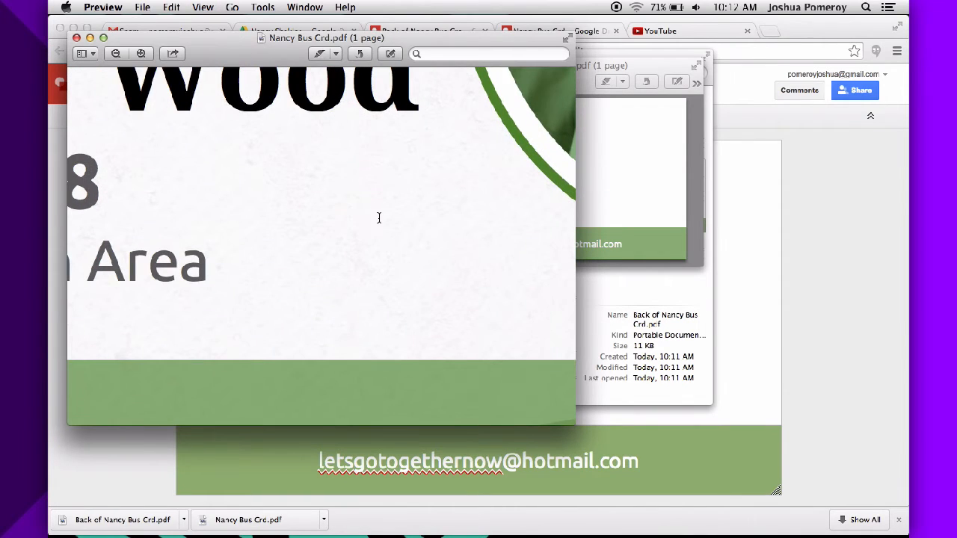
{"action": "scroll", "scroll_direction": "down", "scroll_amount": 3}
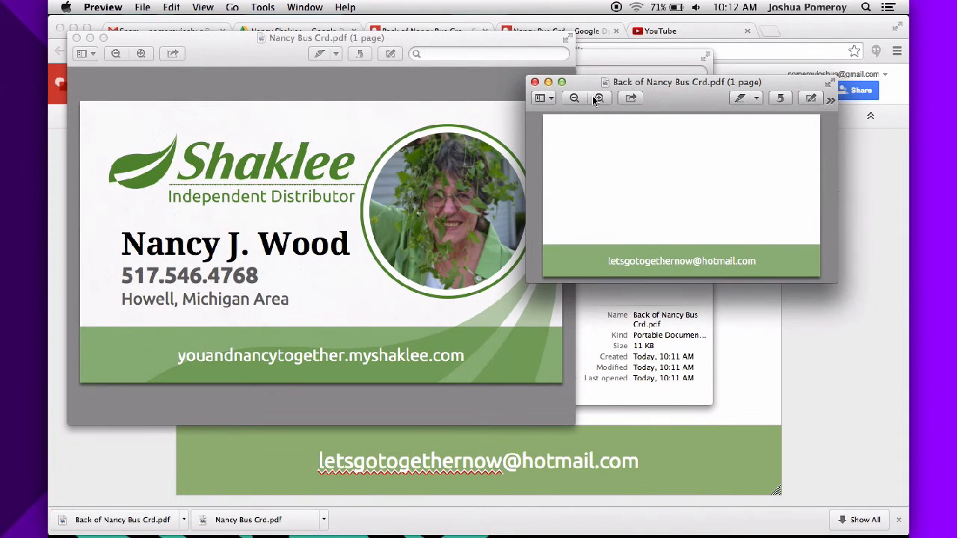
- Move the back card page into Nancy Bus Crd.pdf and close the back-card window
{"action": "left_click", "coordinate": [544, 98]}
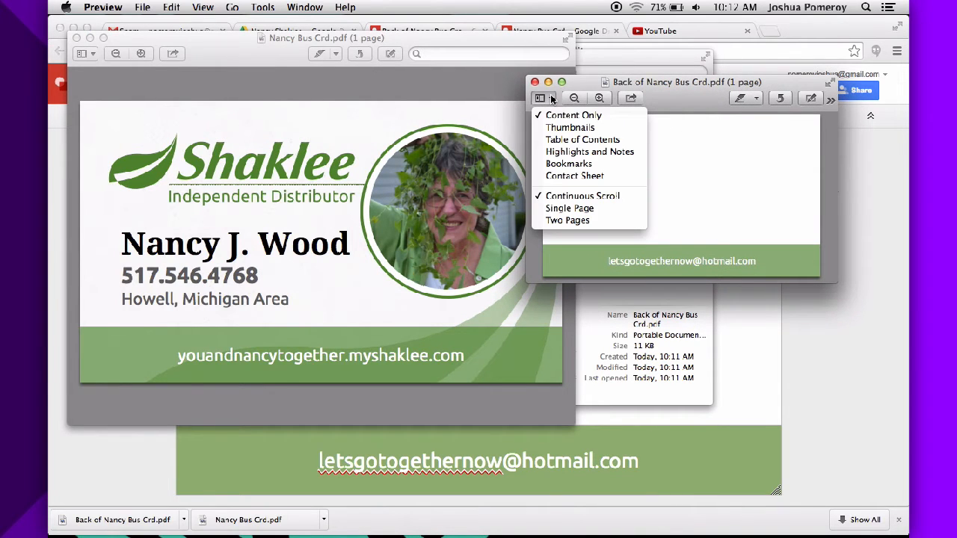
{"action": "left_click", "coordinate": [570, 127]}
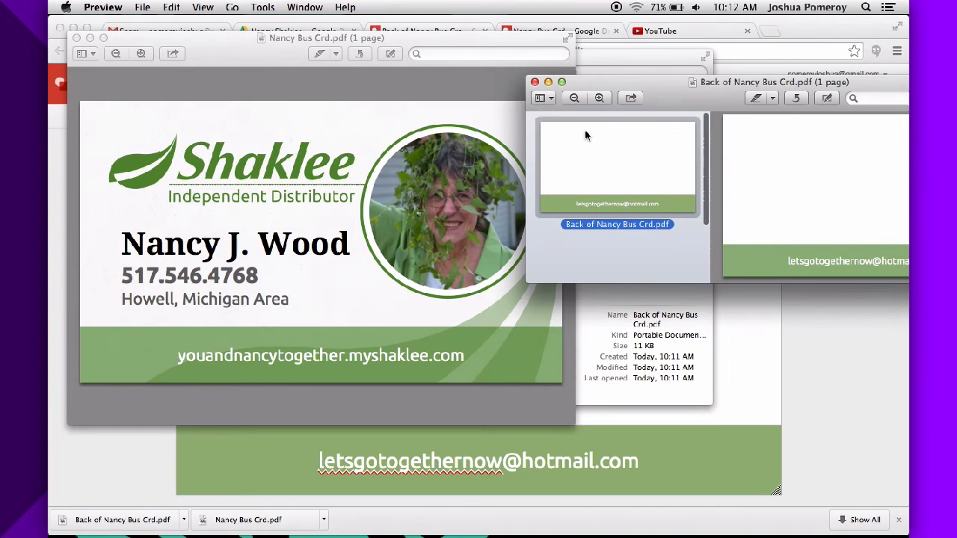
{"action": "left_click", "coordinate": [82, 53]}
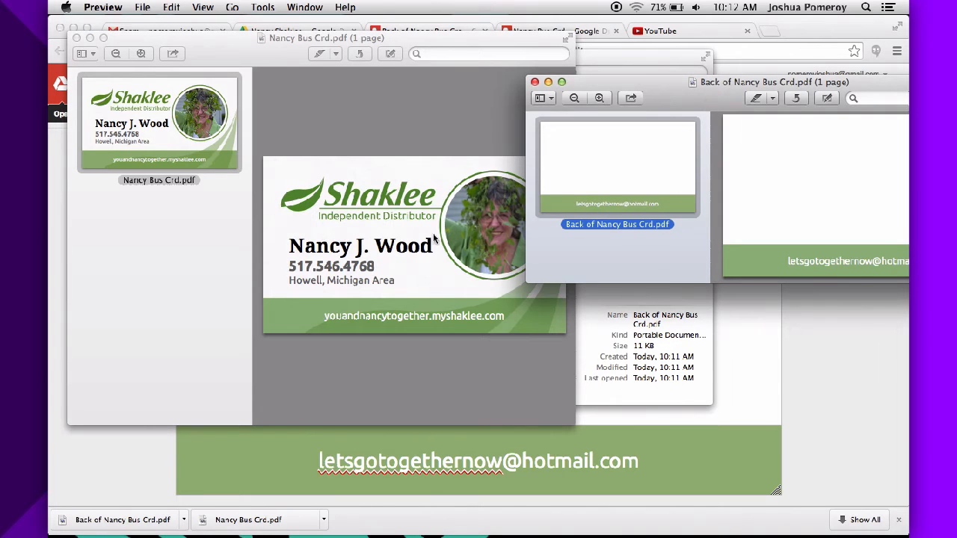
{"action": "mouse_move", "coordinate": [582, 157]}
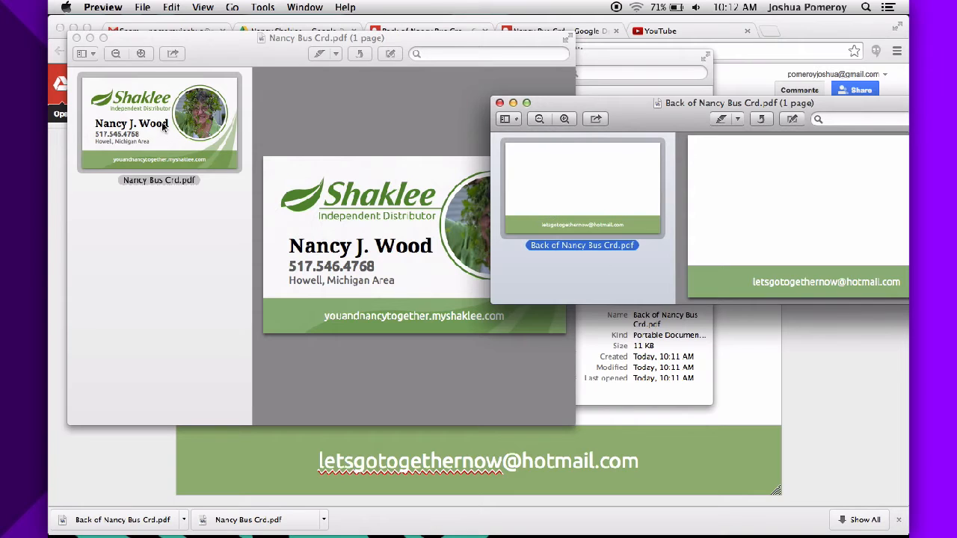
{"action": "mouse_move", "coordinate": [654, 286]}
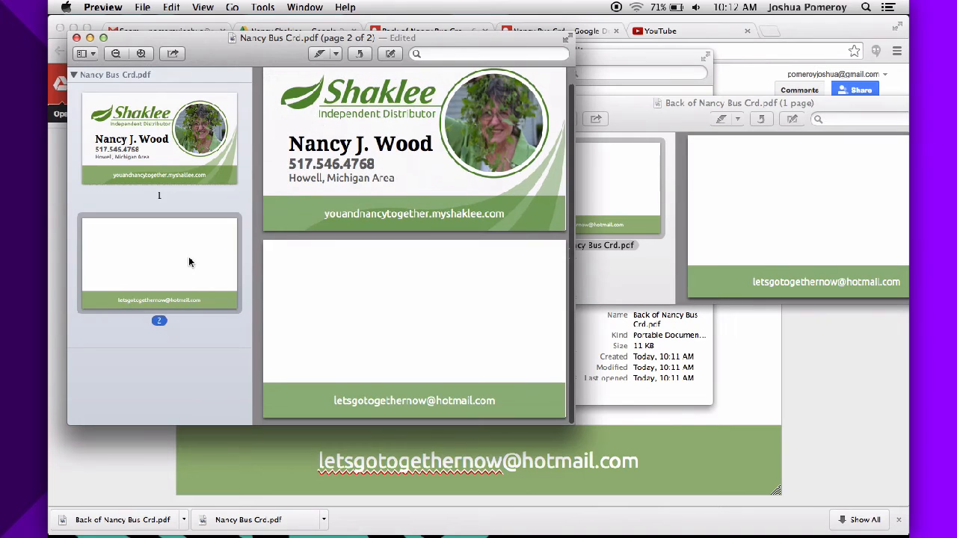
{"action": "left_click", "coordinate": [159, 135]}
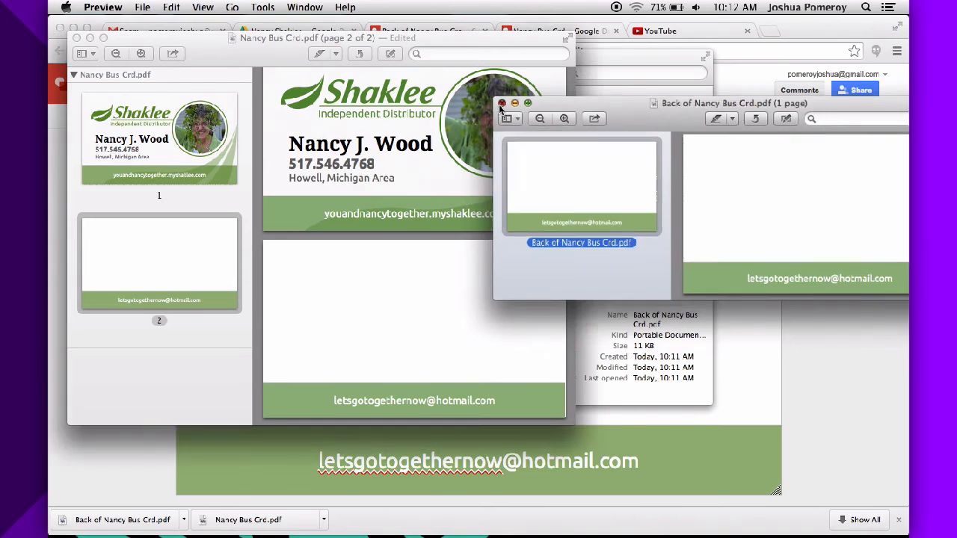
{"action": "left_click", "coordinate": [501, 103]}
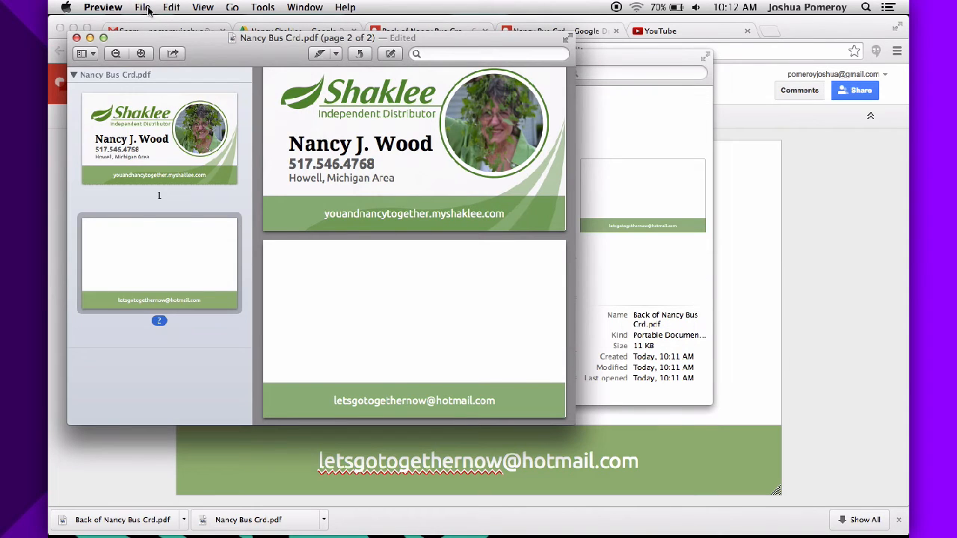
{"action": "mouse_move", "coordinate": [183, 41]}
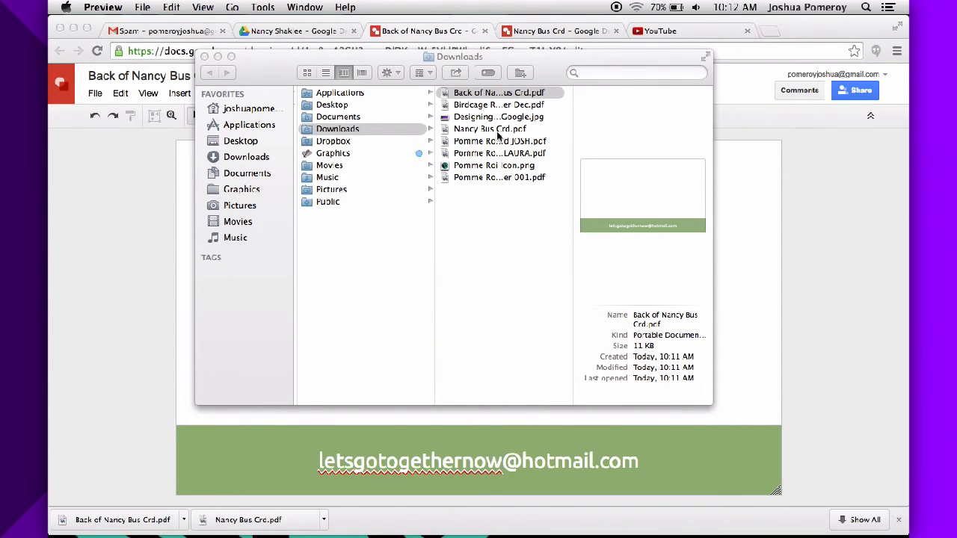
- Quick Look Nancy Bus Crd.pdf in Downloads to confirm both pages, then close it
{"action": "left_click", "coordinate": [490, 129]}
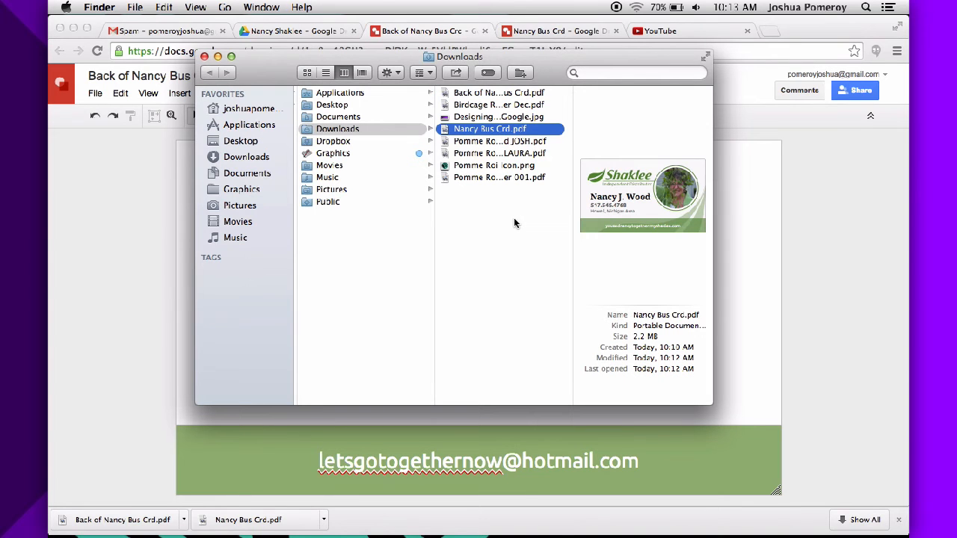
{"action": "double_click", "coordinate": [490, 129]}
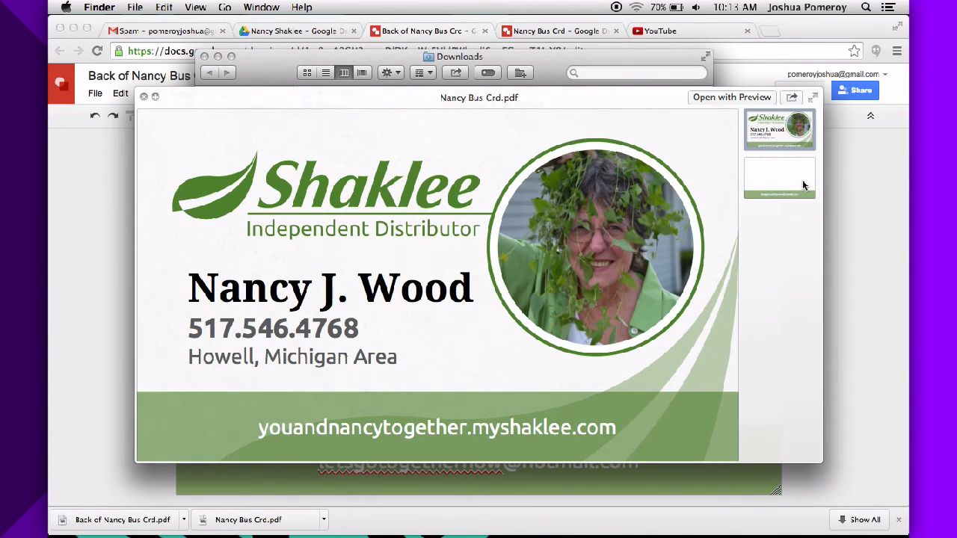
{"action": "left_click", "coordinate": [780, 129]}
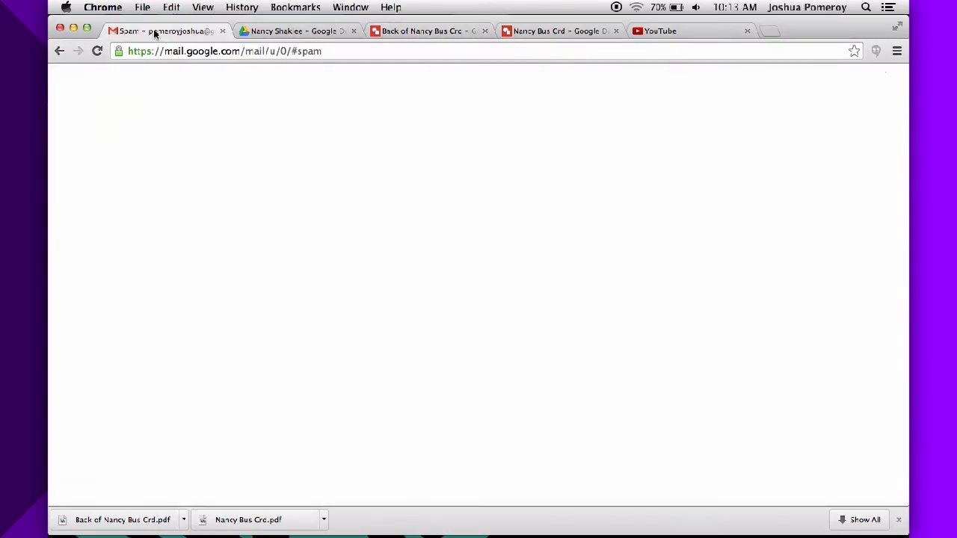
{"action": "left_click", "coordinate": [107, 151]}
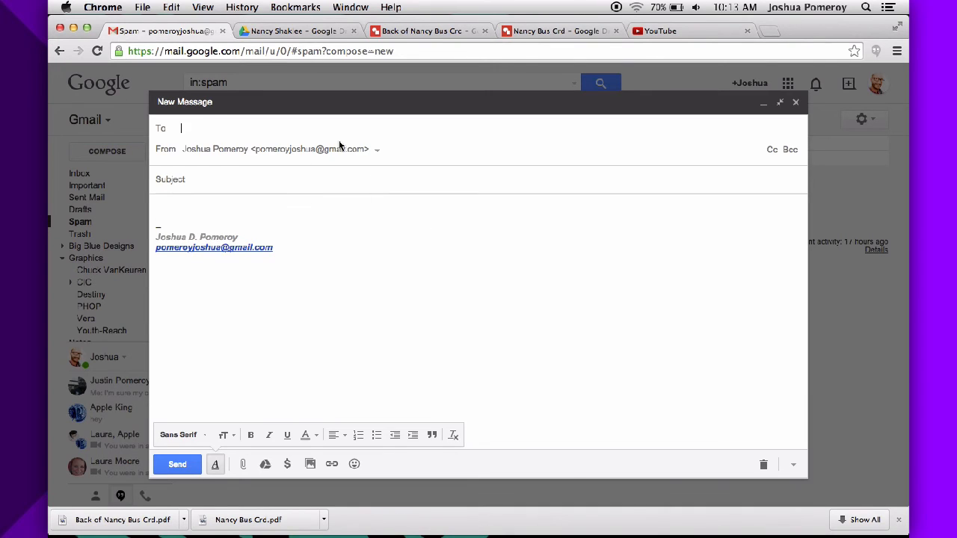
{"action": "type", "text": "King"}
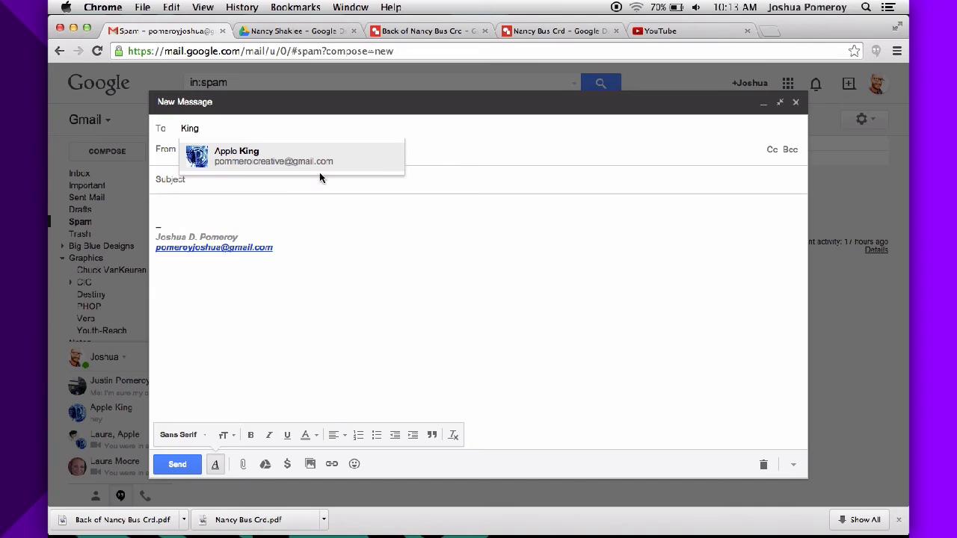
{"action": "left_click", "coordinate": [273, 156]}
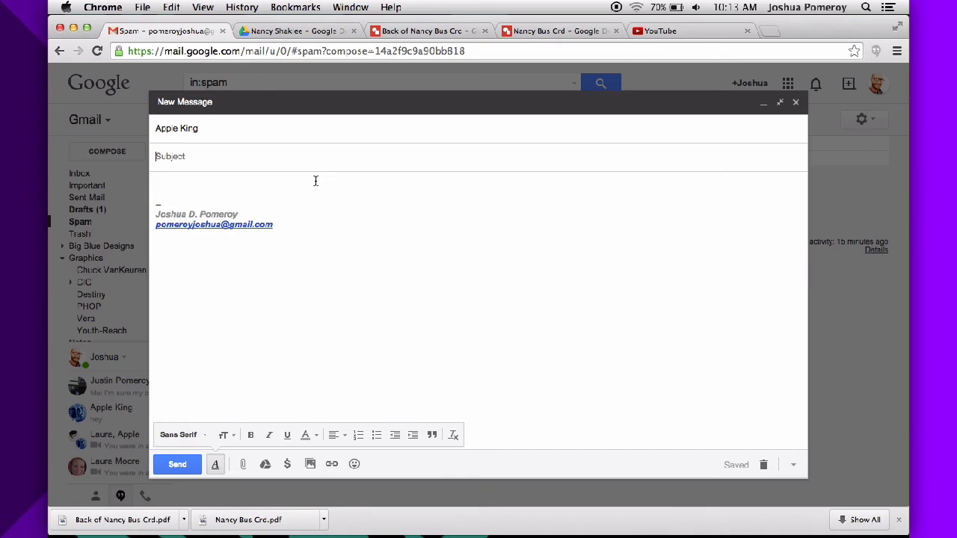
{"action": "type", "text": "Nancy J"}
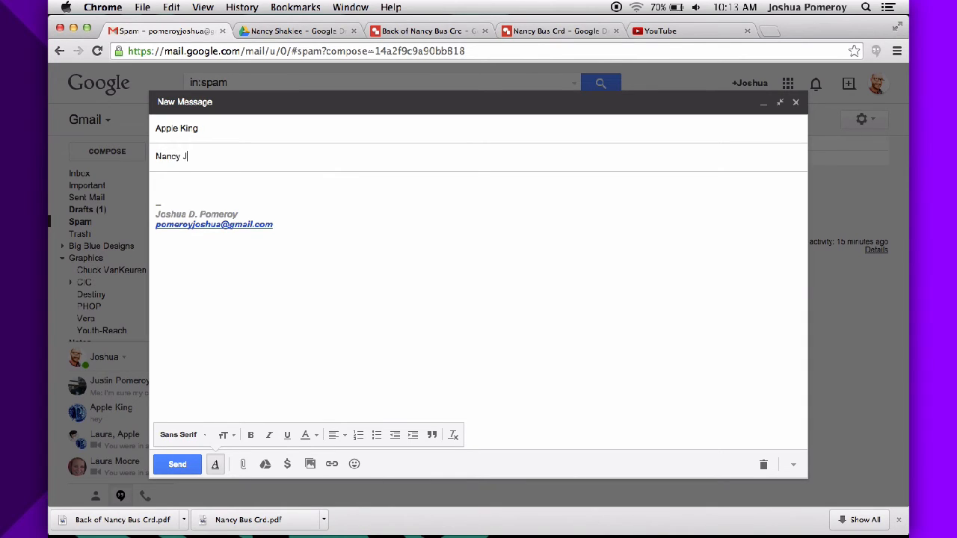
{"action": "type", "text": "Wood"}
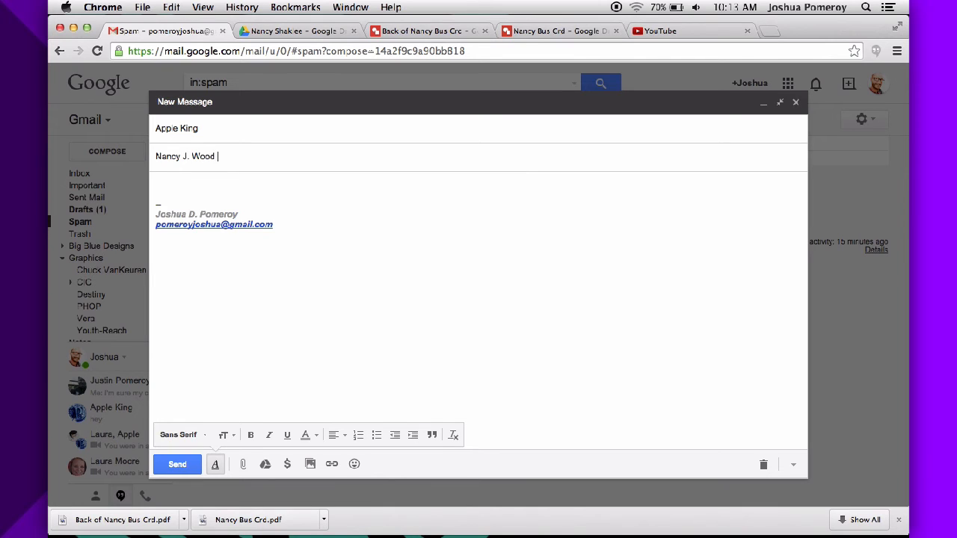
{"action": "type", "text": "Bus Crd"}
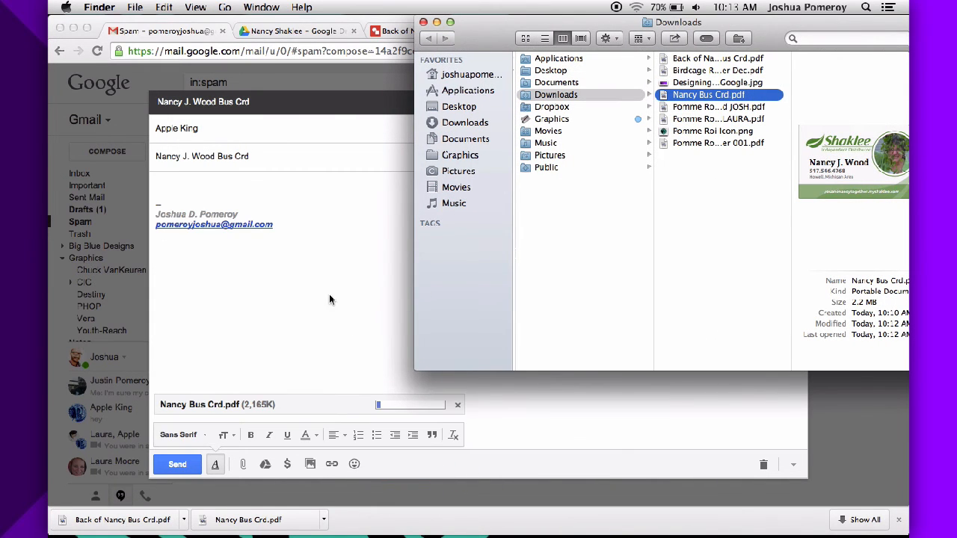
{"action": "mouse_move", "coordinate": [336, 469]}
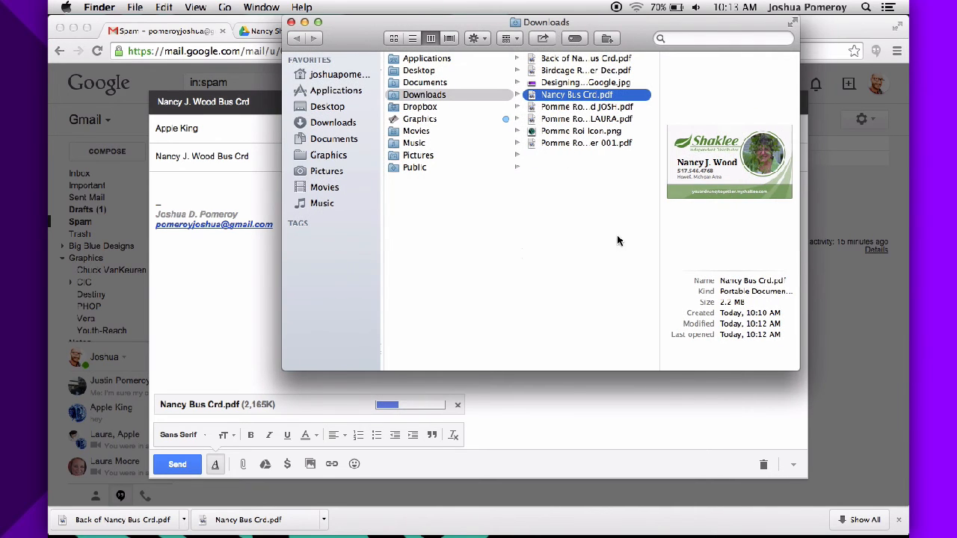
- Attach Nancy Bus Crd.pdf to the draft and send the email
{"action": "left_click", "coordinate": [135, 7]}
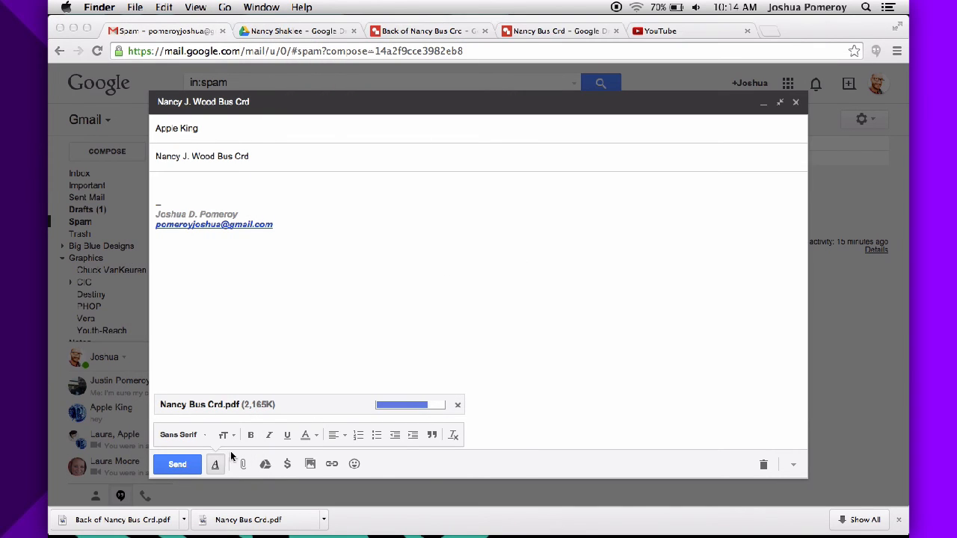
{"action": "left_click", "coordinate": [177, 465]}
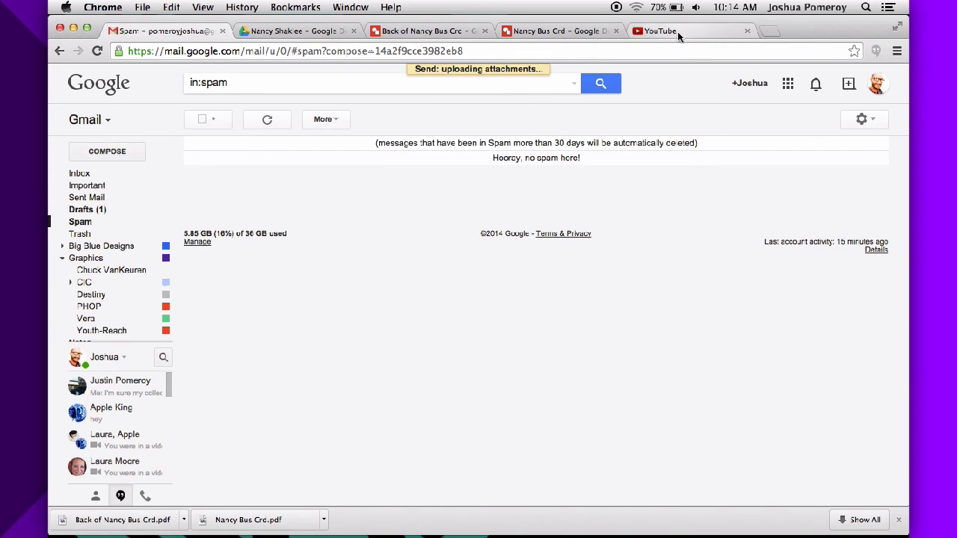
{"action": "left_click", "coordinate": [658, 31]}
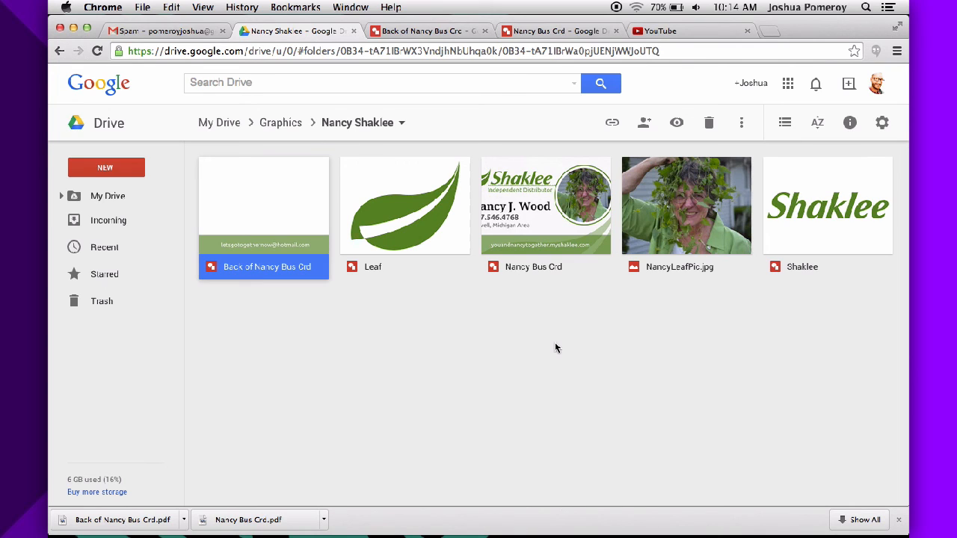
{"action": "double_click", "coordinate": [263, 205]}
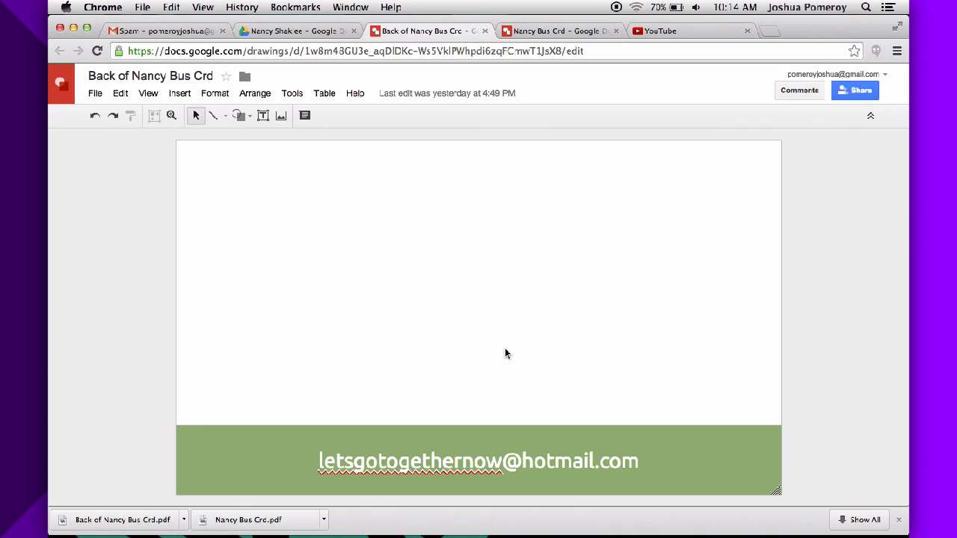
{"action": "left_click", "coordinate": [557, 31]}
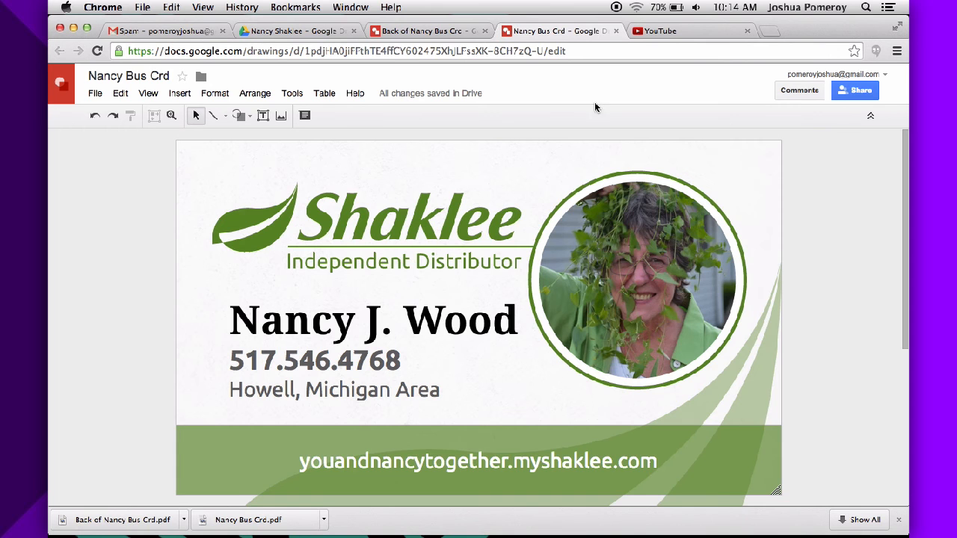